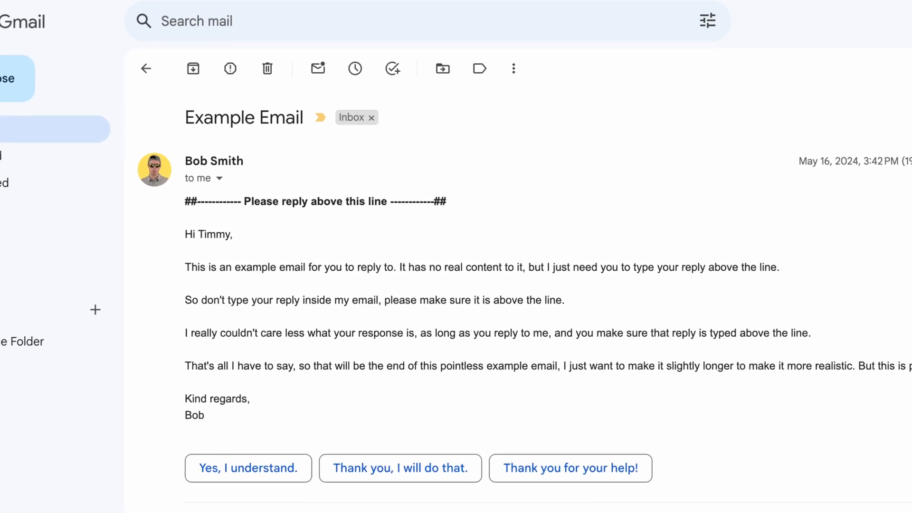
# - Start a blank reply beneath the opened example email using Reply at its bottom
pyautogui.scroll(-3)
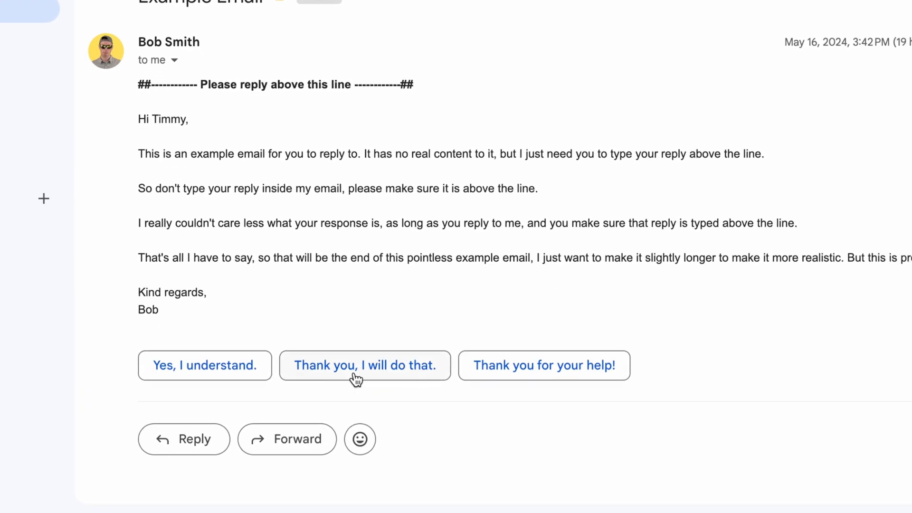
pyautogui.click(365, 365)
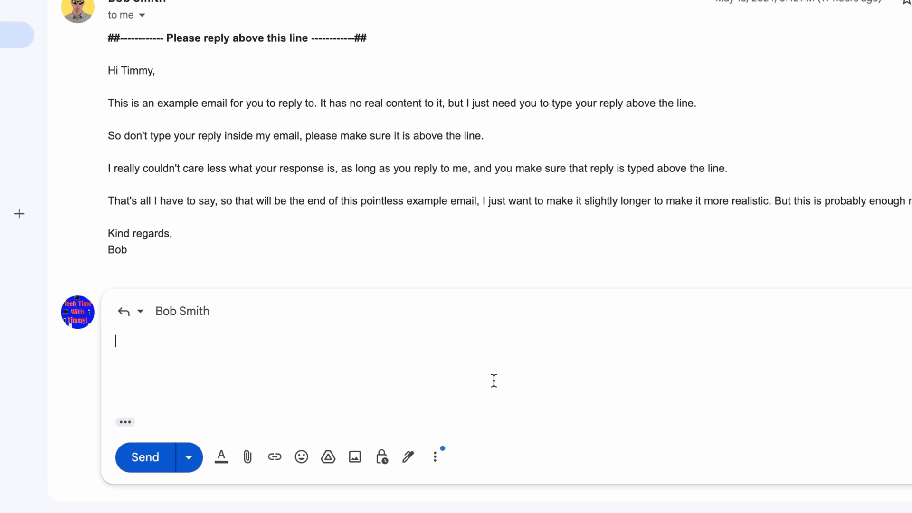
pyautogui.scroll(-3)
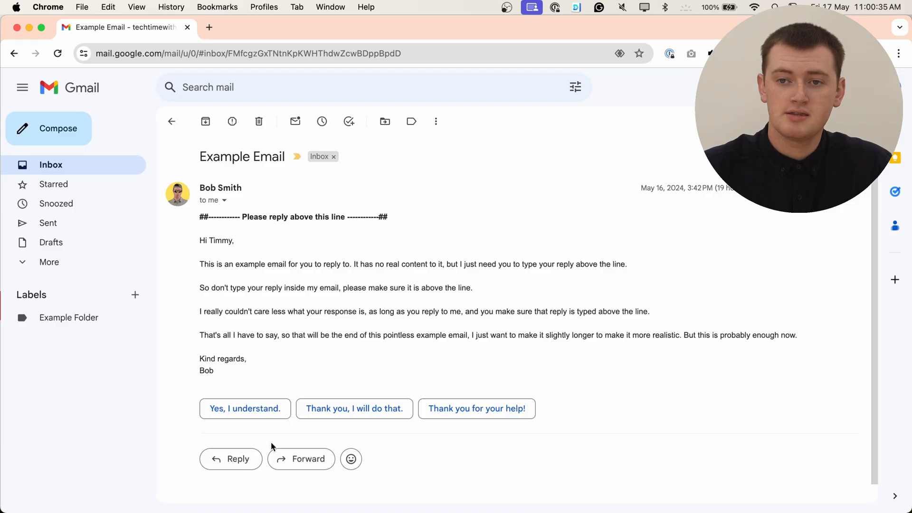
pyautogui.click(230, 458)
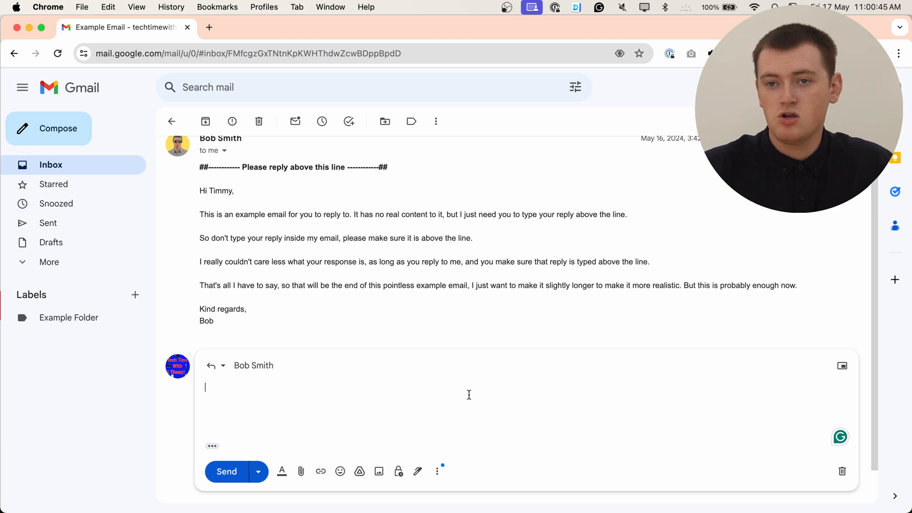
pyautogui.moveTo(430, 339)
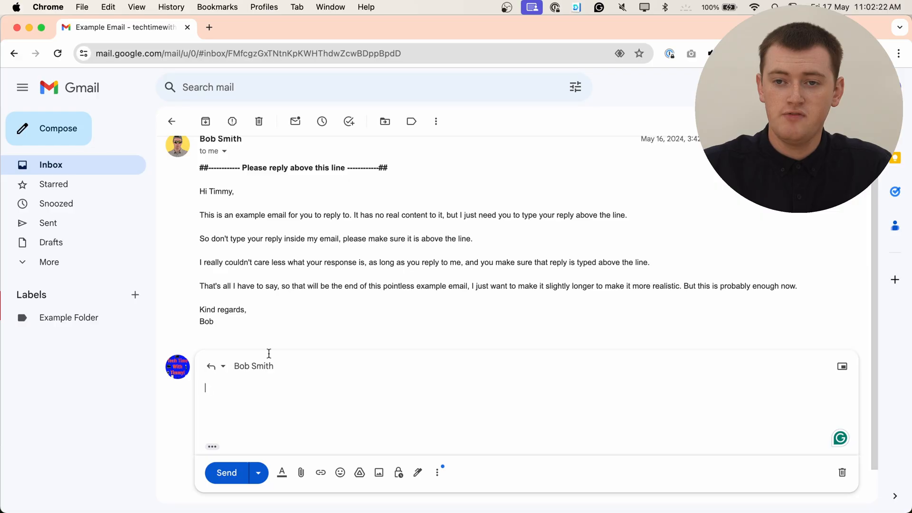
pyautogui.scroll(-3)
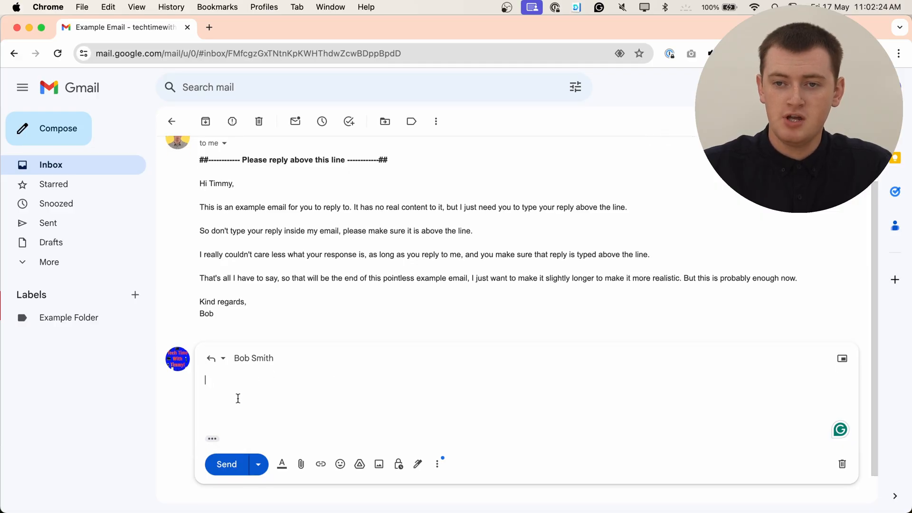
pyautogui.moveTo(249, 437)
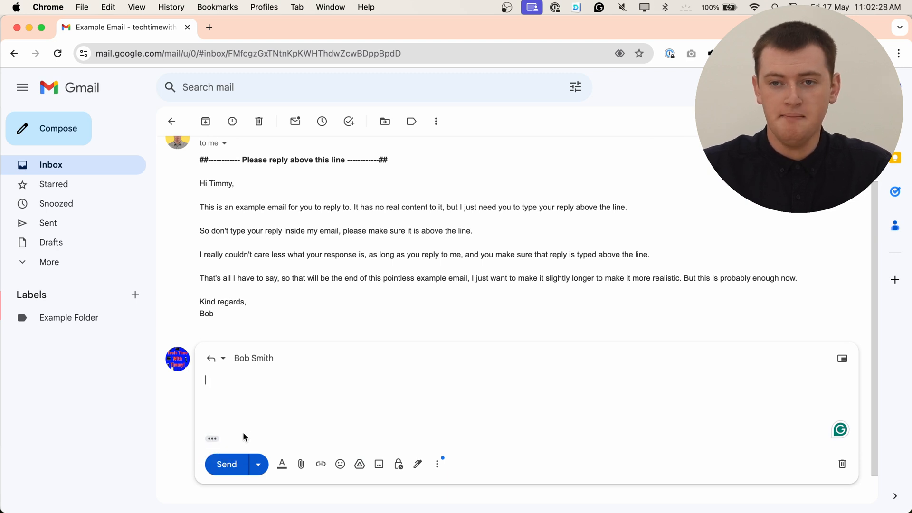
# - Reveal the trimmed quoted message so the 'Please reply above this line' marker shows in the draft
pyautogui.click(212, 438)
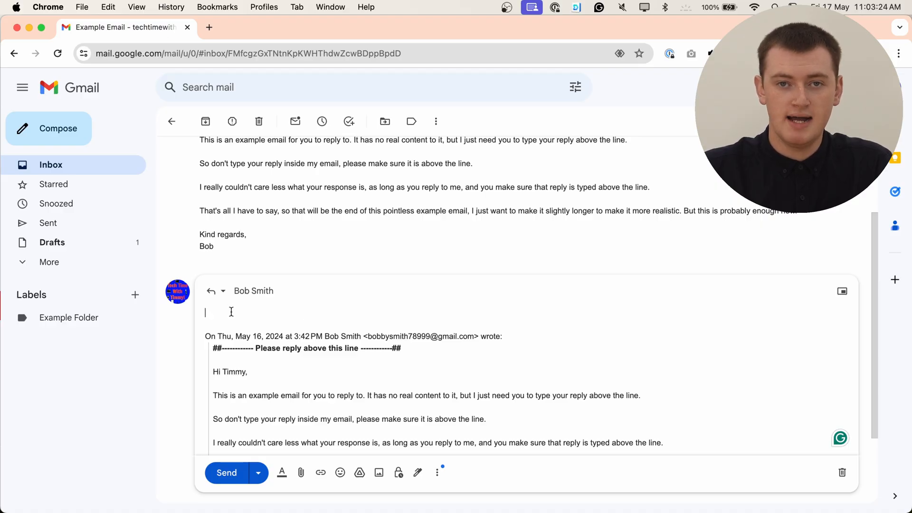
pyautogui.scroll(-3)
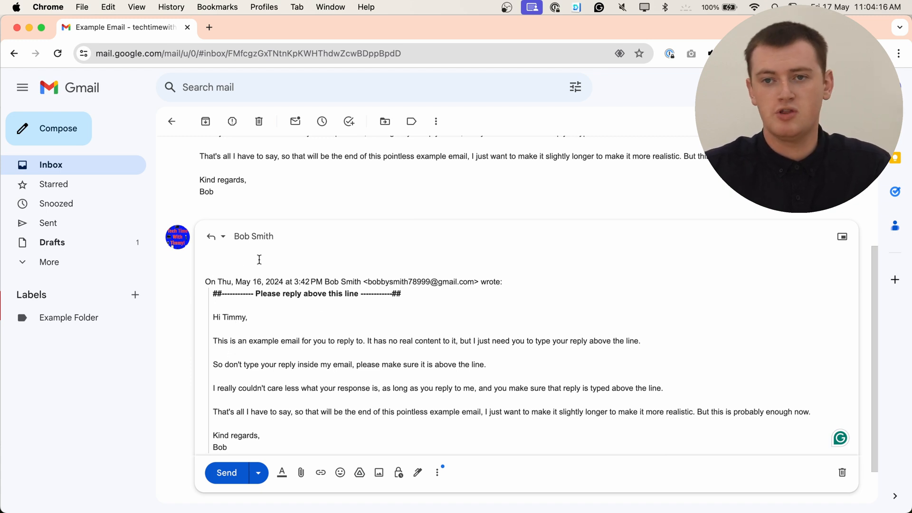
pyautogui.click(259, 257)
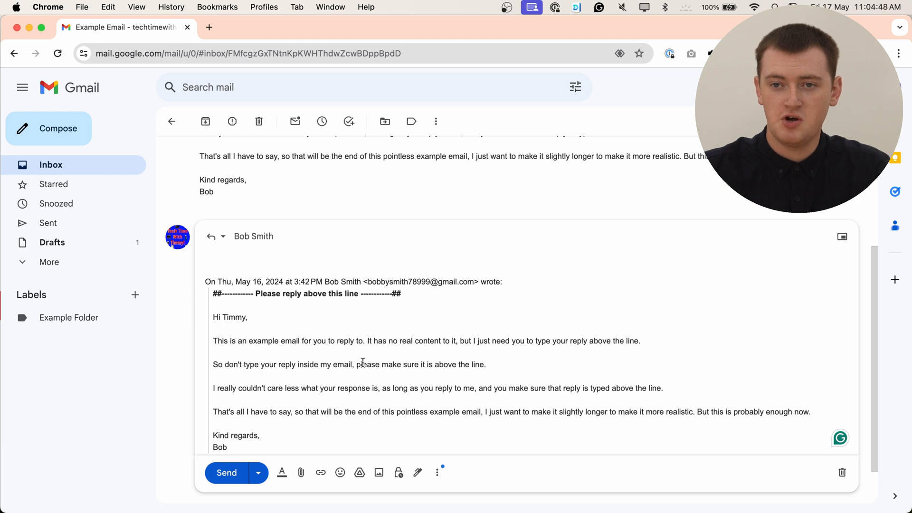
pyautogui.write('5ok7pot')
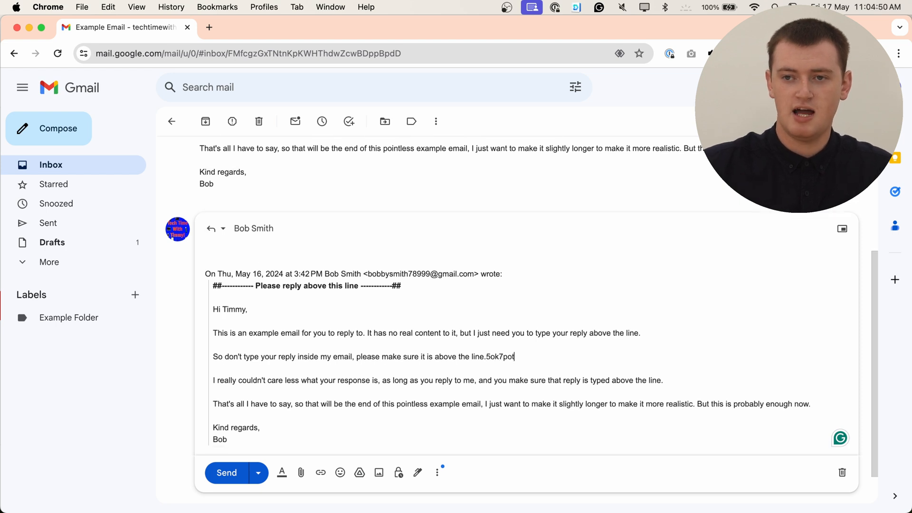
pyautogui.write('kuprjc[ut6pct6u')
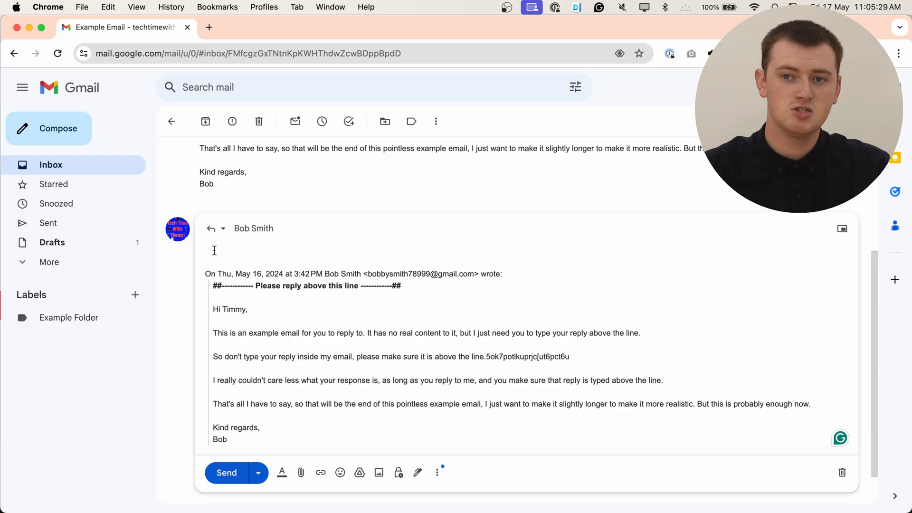
pyautogui.doubleClick(552, 356)
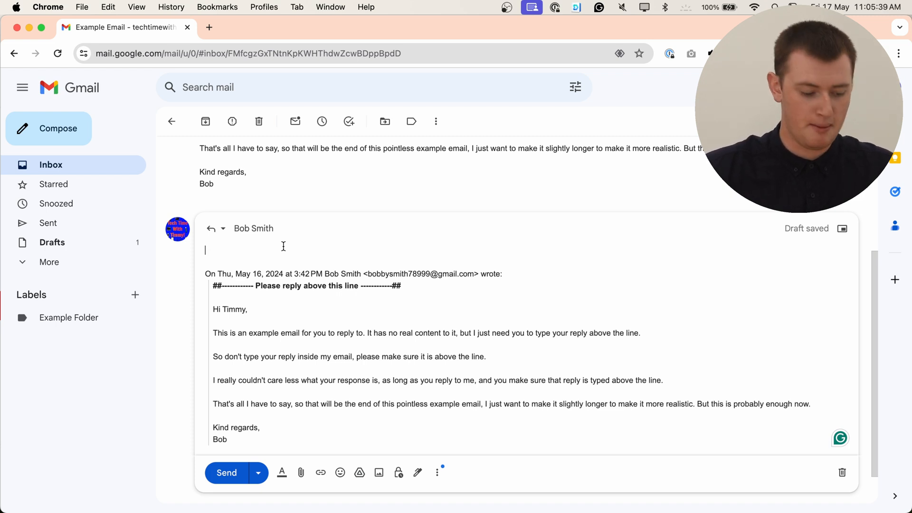
# - Write 'This is a short rewsponmse, on' above the quoted line and send the reply
pyautogui.write('This is a short rewsponmse, on a different keyboard thatTimmy is not used to, so please excuse the typos.')
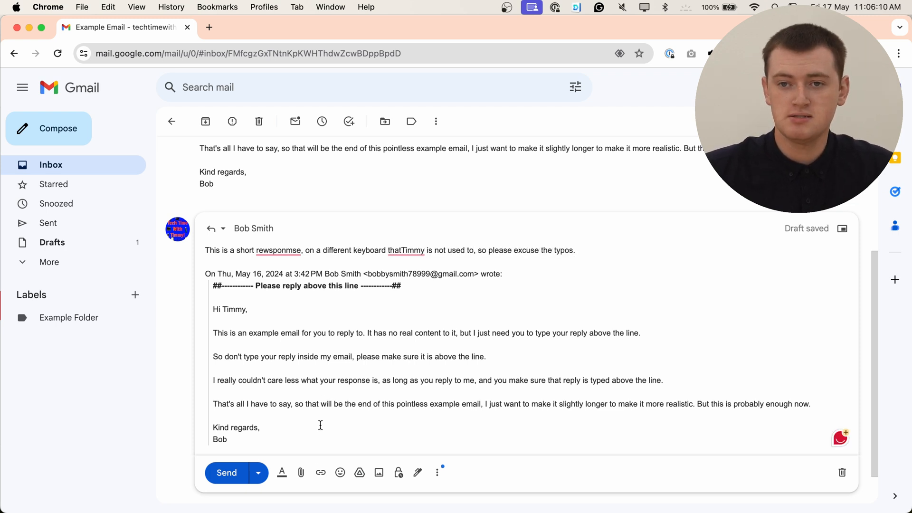
pyautogui.click(227, 472)
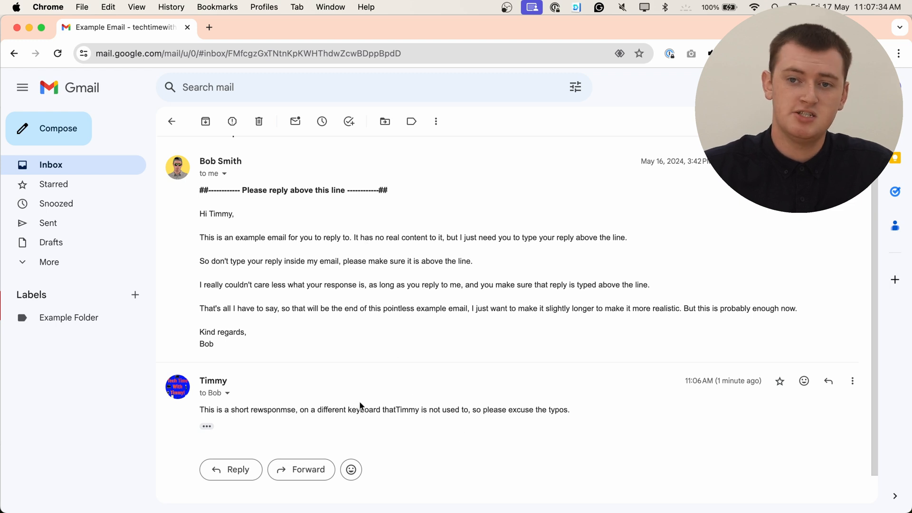
pyautogui.moveTo(238, 433)
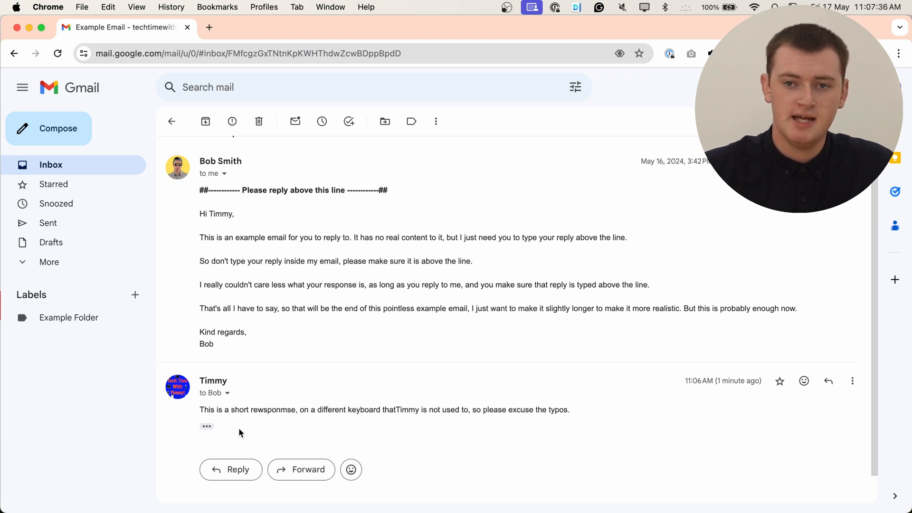